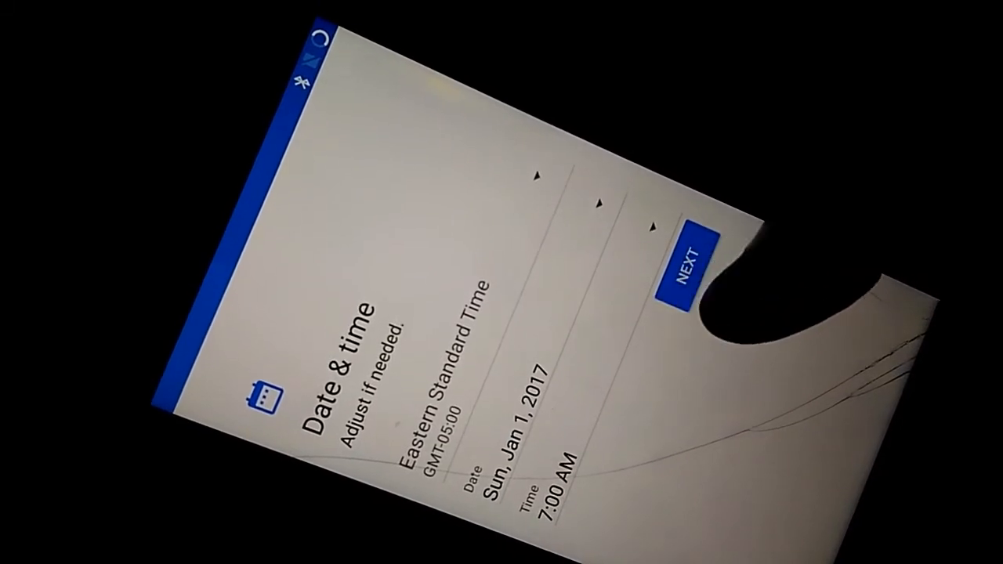
- Keep the Eastern Standard Time date and time defaults and continue setup
{"action": "left_click", "coordinate": [689, 262]}
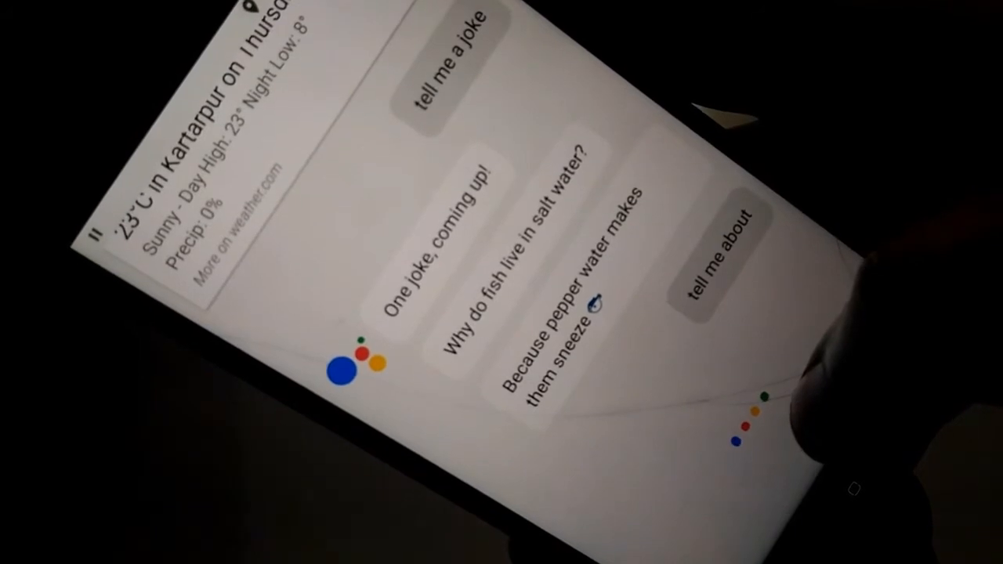
- Scroll up through Assistant's replies to view the fish and anti-gravity book jokes
{"action": "scroll", "scroll_direction": "up", "scroll_amount": 3}
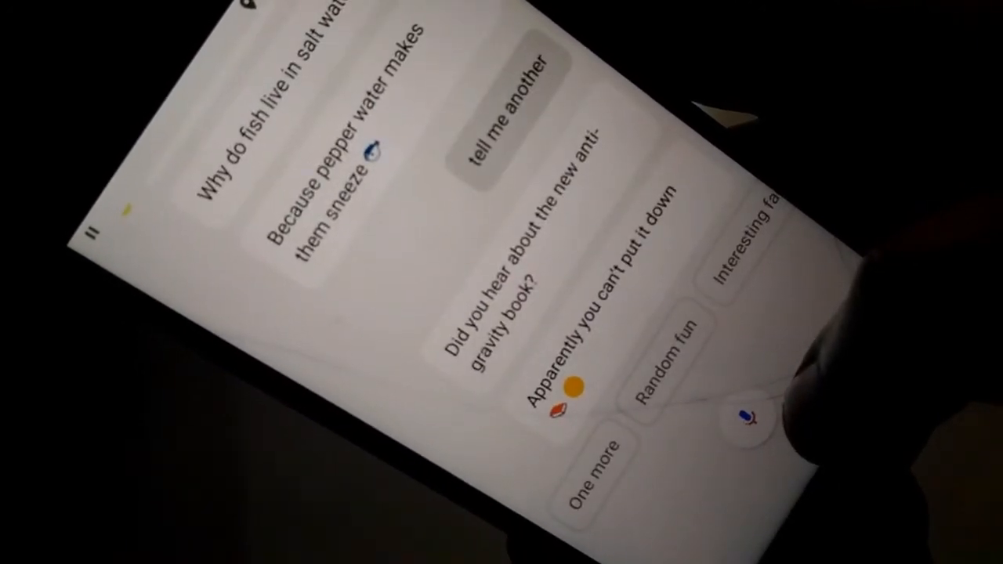